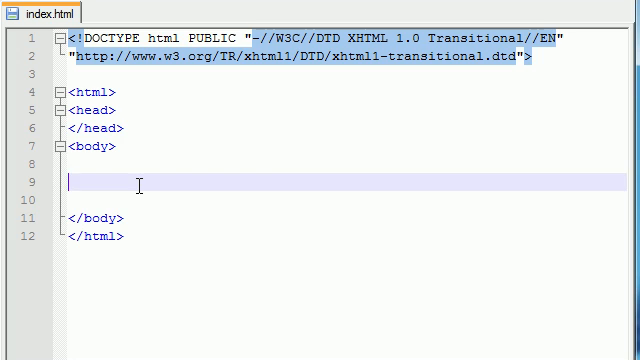
Clear the stray 'notepad++' text from line 9.
{"action": "type", "text": "notepa"}
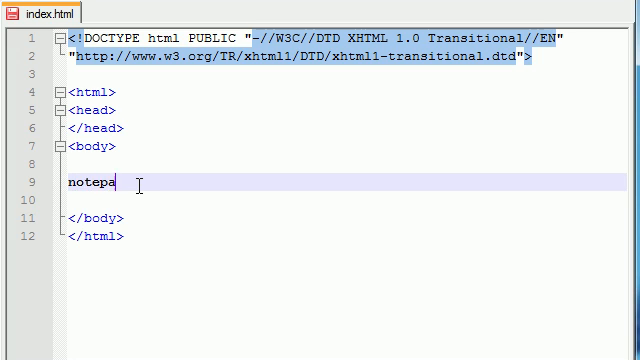
{"action": "type", "text": "d++"}
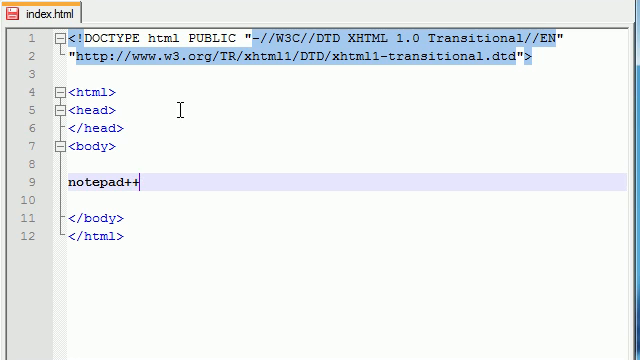
{"action": "key", "text": "BackSpace"}
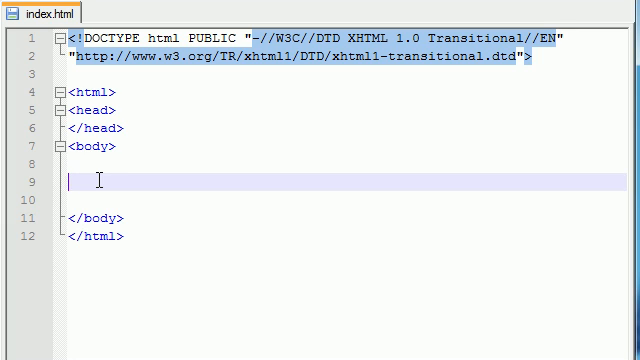
Type <script type="text/javascript"> and a closing </script> tag in the body.
{"action": "type", "text": "<"}
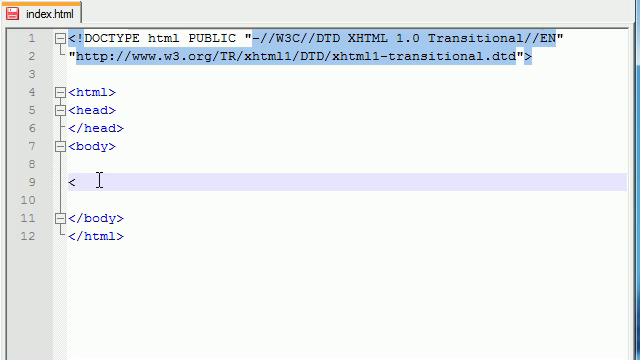
{"action": "type", "text": "scri"}
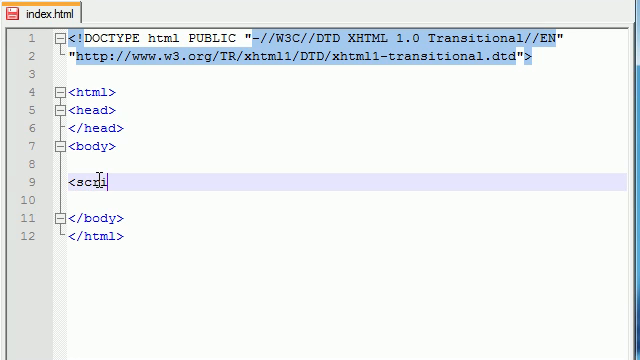
{"action": "type", "text": "pt"}
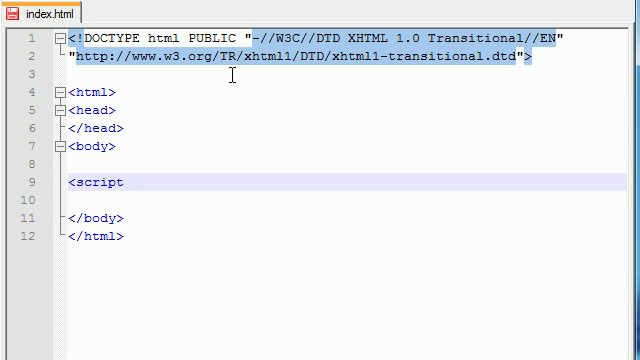
{"action": "type", "text": "type=\"\""}
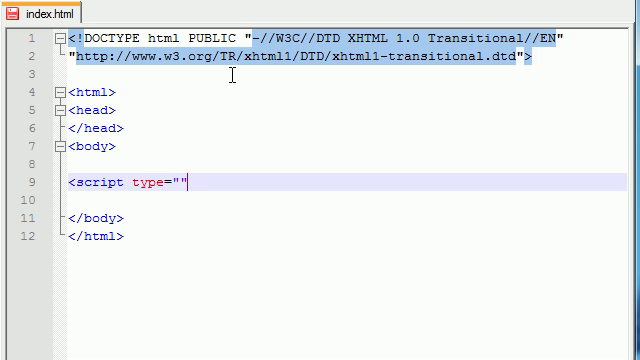
{"action": "type", "text": "text/"}
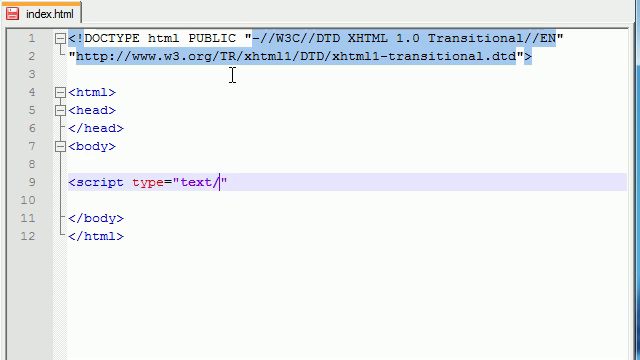
{"action": "type", "text": "javascript"}
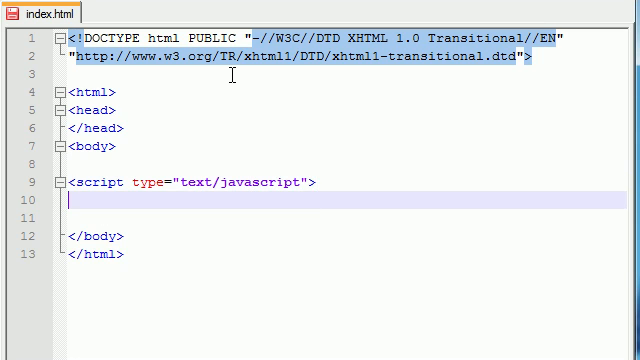
{"action": "type", "text": "</sc>"}
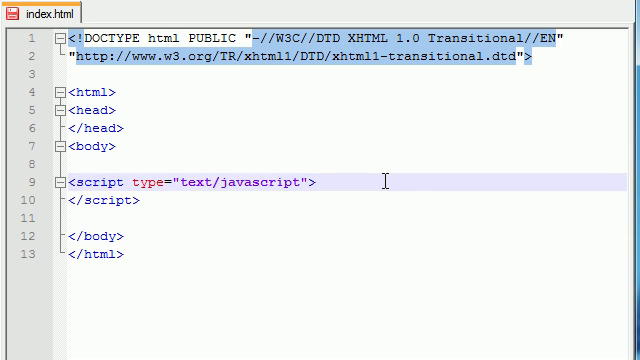
Remove the filler text typed inside the script block, leaving it empty.
{"action": "type", "text": "fsdfsdfsdf"}
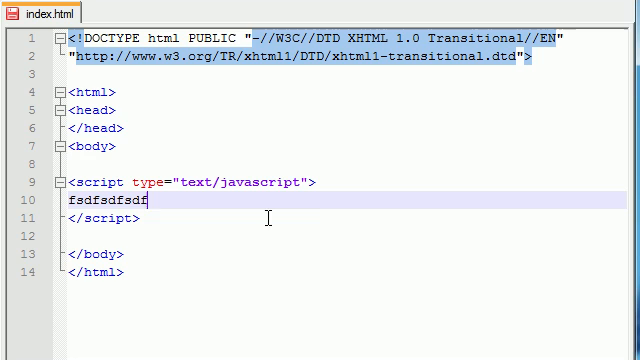
{"action": "type", "text": "asdfasdfsdfasfa"}
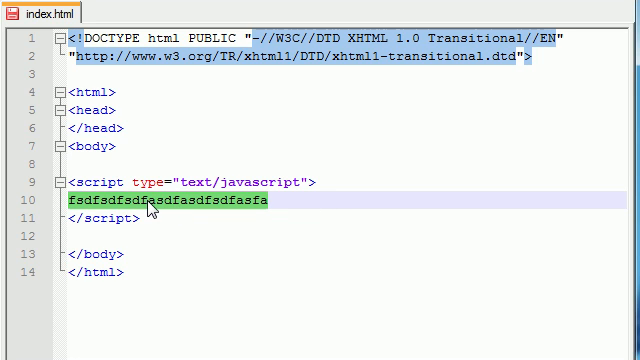
{"action": "key", "text": "Delete"}
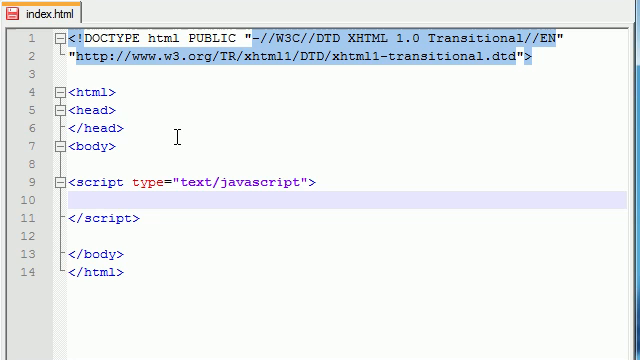
Write document.write("hey now brown cow"); inside the script block.
{"action": "type", "text": "doc"}
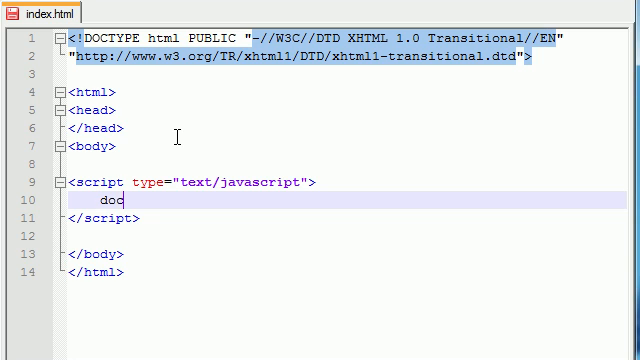
{"action": "type", "text": "ument.write ();"}
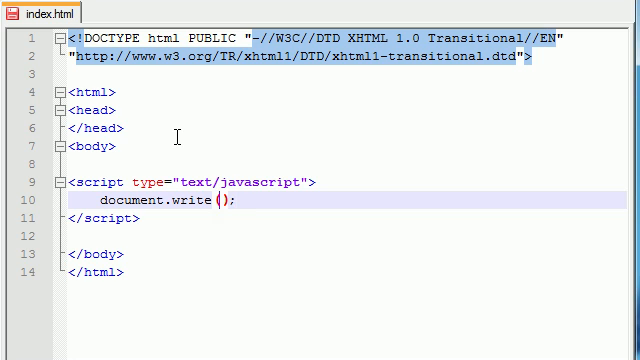
{"action": "type", "text": "\"hey now h\""}
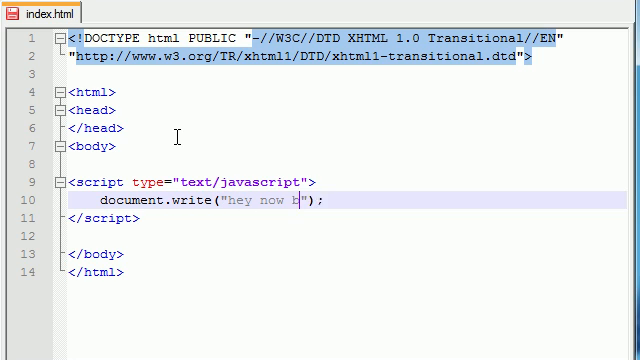
{"action": "type", "text": "rown cow"}
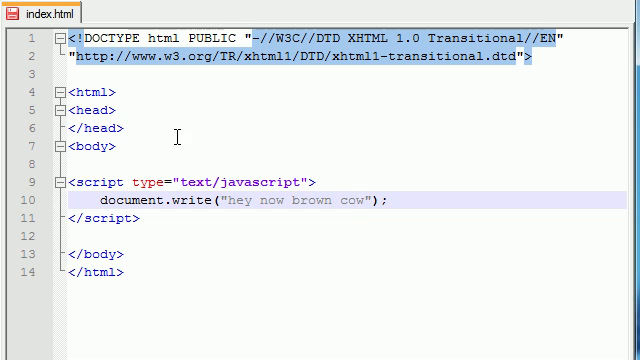
{"action": "double_click", "coordinate": [127, 201]}
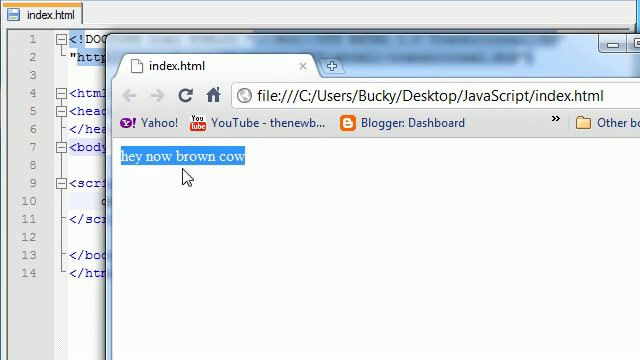
{"action": "mouse_move", "coordinate": [374, 62]}
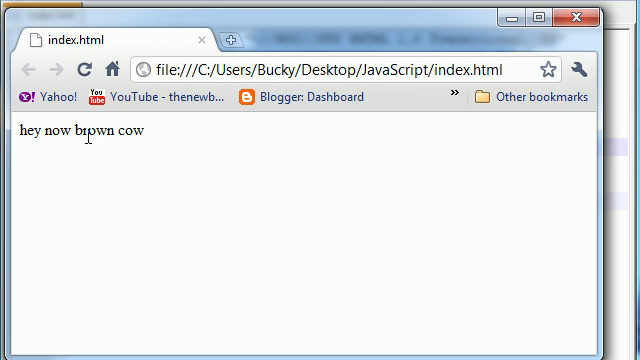
{"action": "mouse_move", "coordinate": [198, 138]}
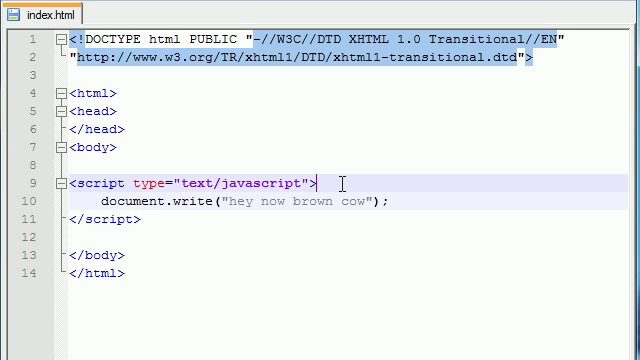
{"action": "mouse_move", "coordinate": [170, 143]}
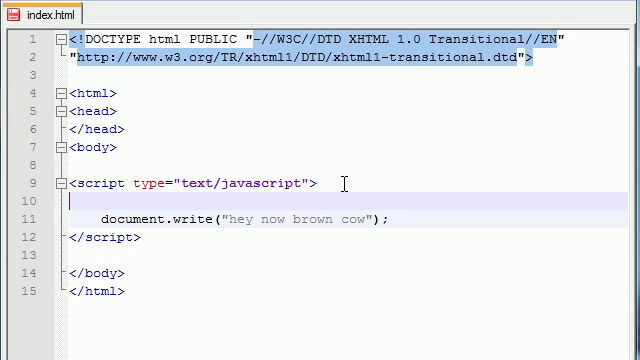
Put <!-- above and //--> below the document.write line.
{"action": "type", "text": "{"}
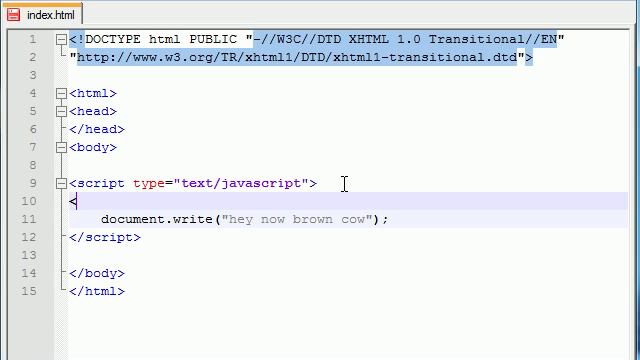
{"action": "type", "text": "!"}
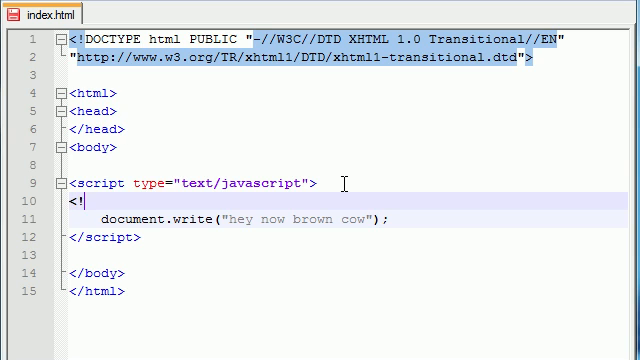
{"action": "type", "text": "--"}
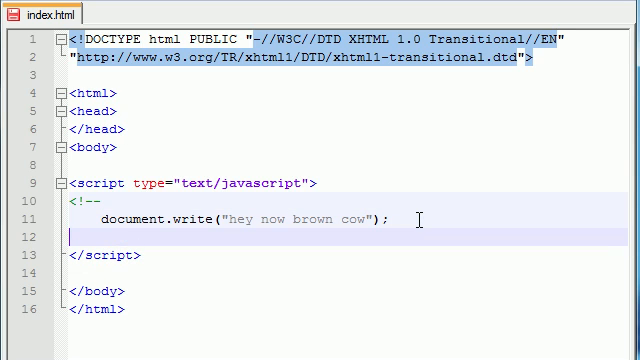
{"action": "type", "text": "//"}
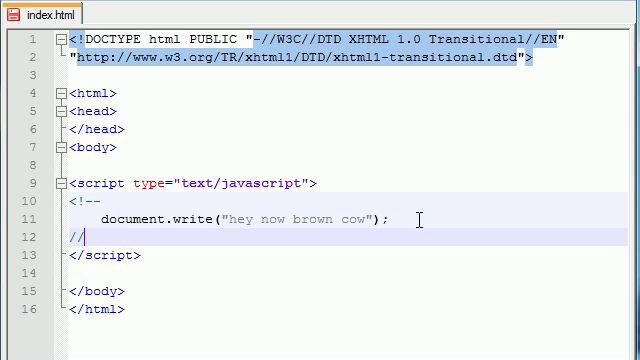
{"action": "type", "text": "-->"}
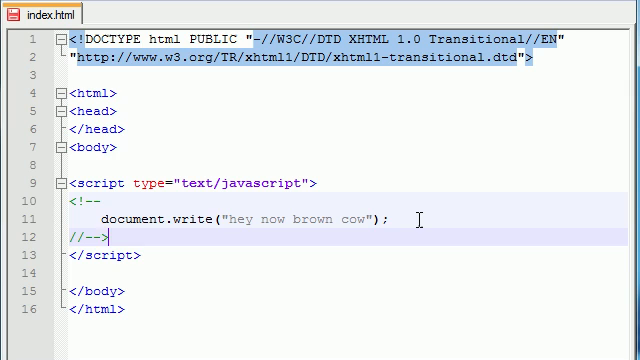
{"action": "mouse_move", "coordinate": [255, 158]}
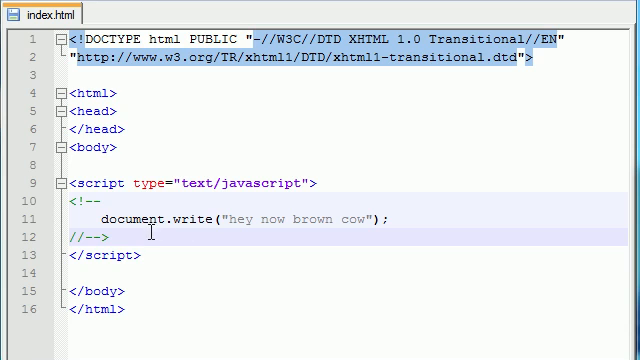
{"action": "mouse_move", "coordinate": [92, 238]}
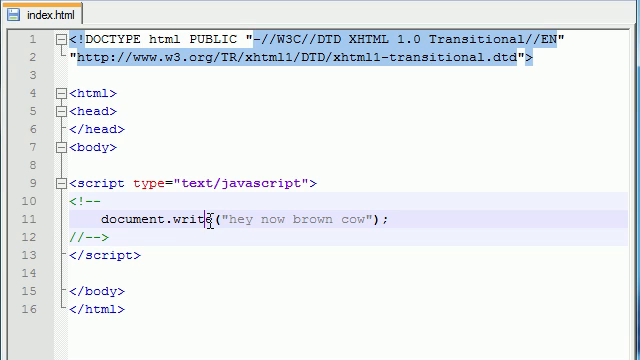
{"action": "mouse_move", "coordinate": [101, 198]}
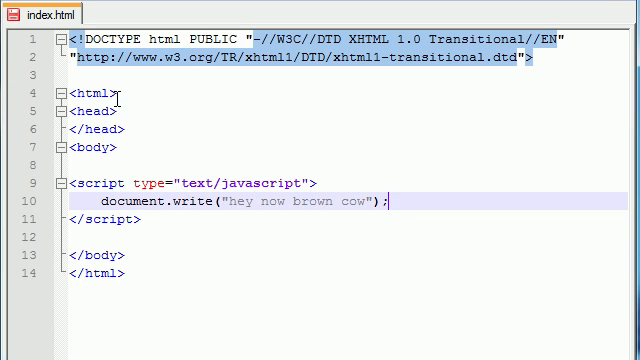
{"action": "mouse_move", "coordinate": [237, 210]}
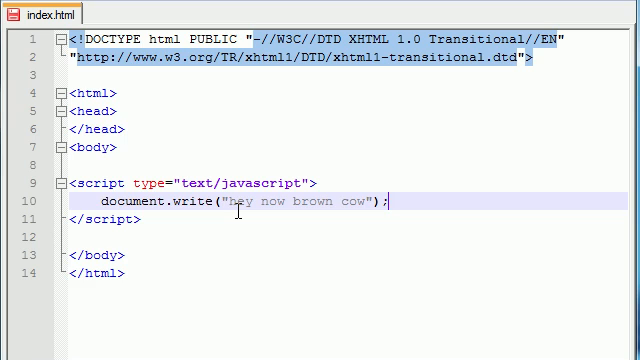